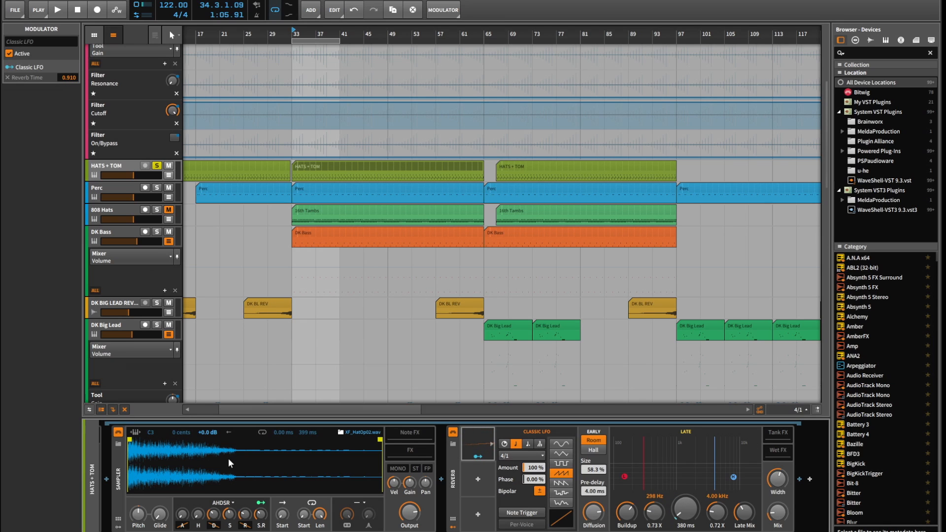
pyautogui.moveTo(323, 199)
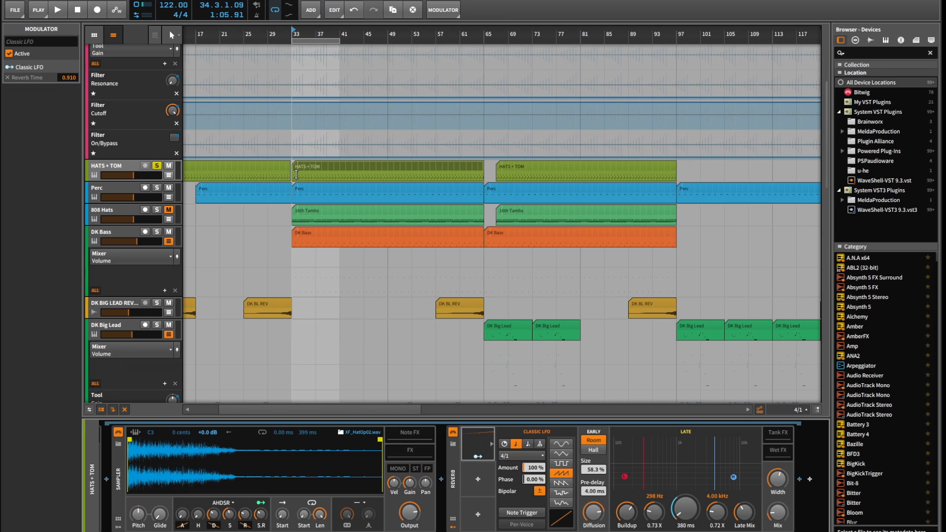
# - Start arrangement playback of the soloed HATS + TOM track with its LFO-driven reverb
pyautogui.click(57, 10)
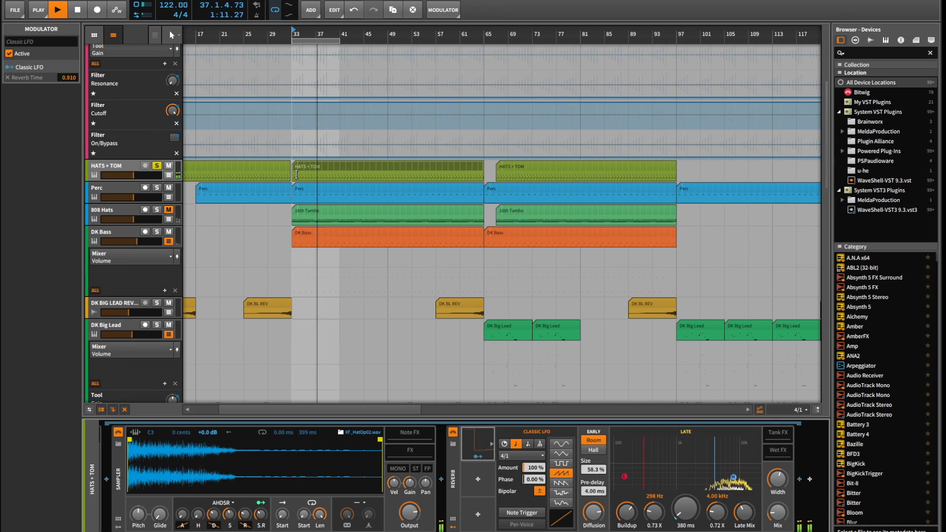
# - Stop playback around bar 38 after hearing the LFO-modulated reverb decay
pyautogui.click(57, 10)
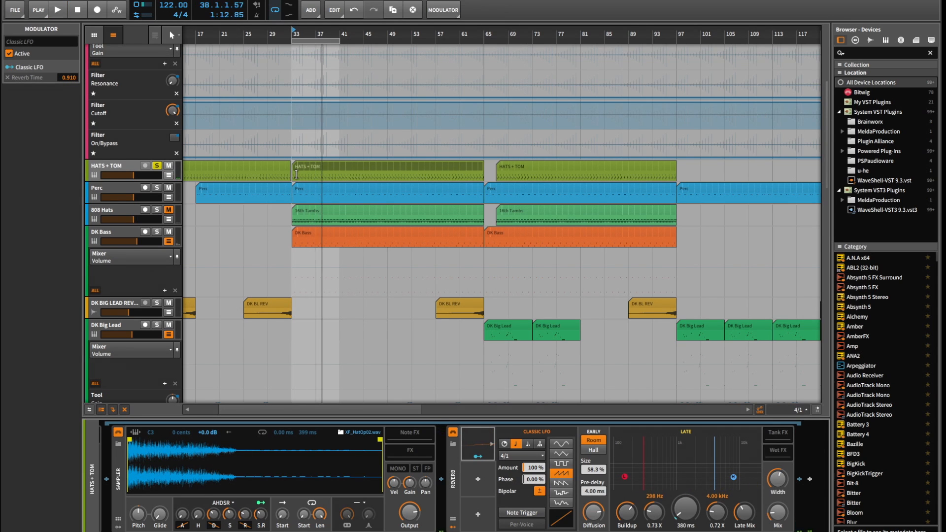